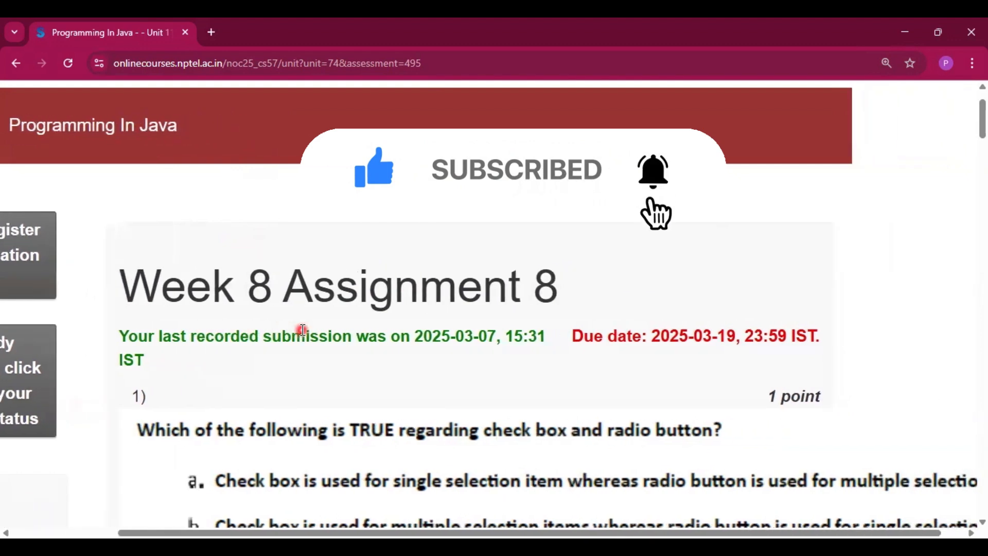
scroll("down", 3)
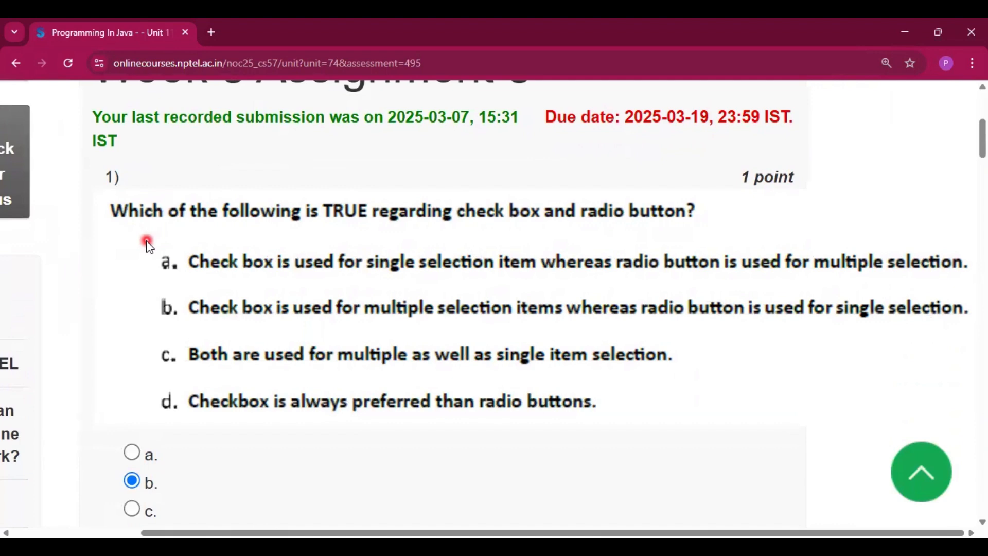
mouse_move(535, 226)
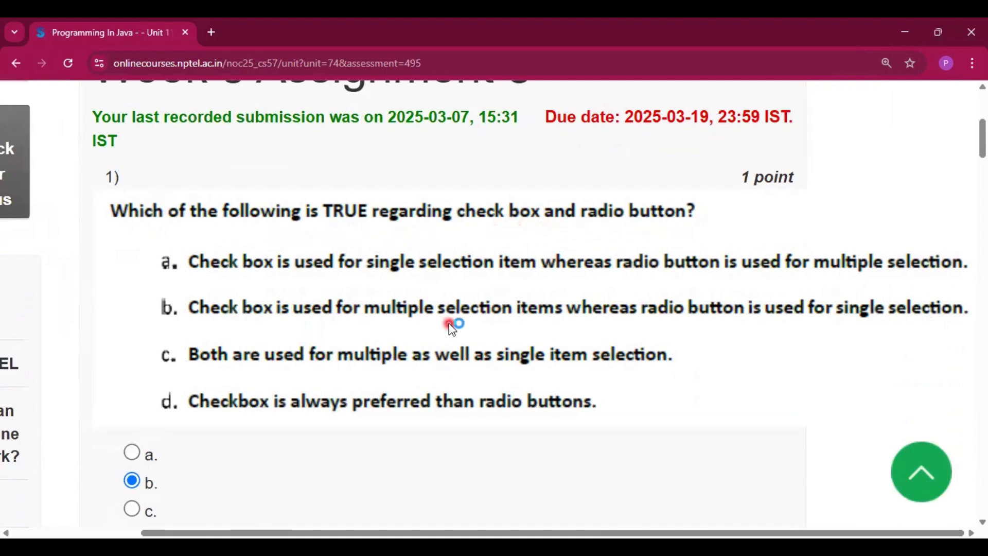
scroll("down", 3)
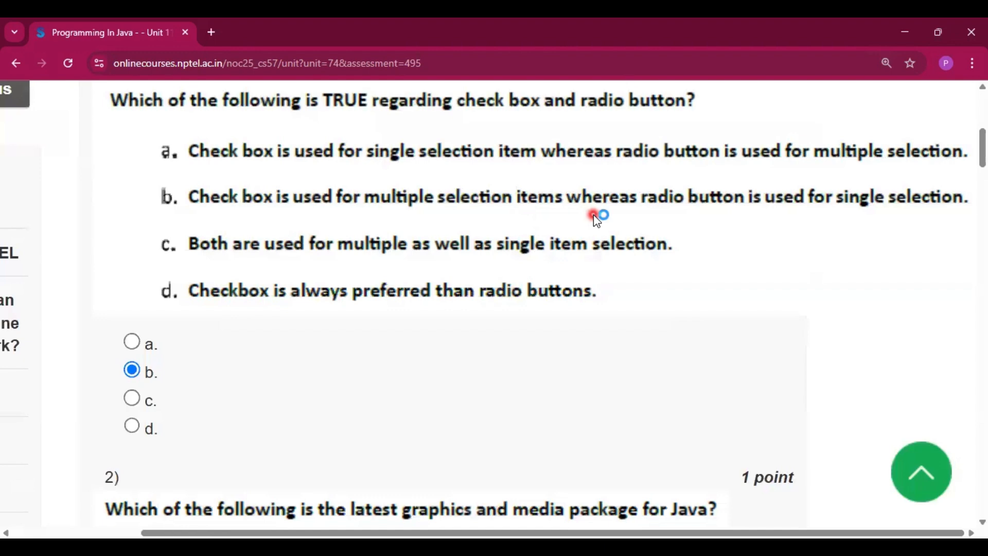
mouse_move(388, 404)
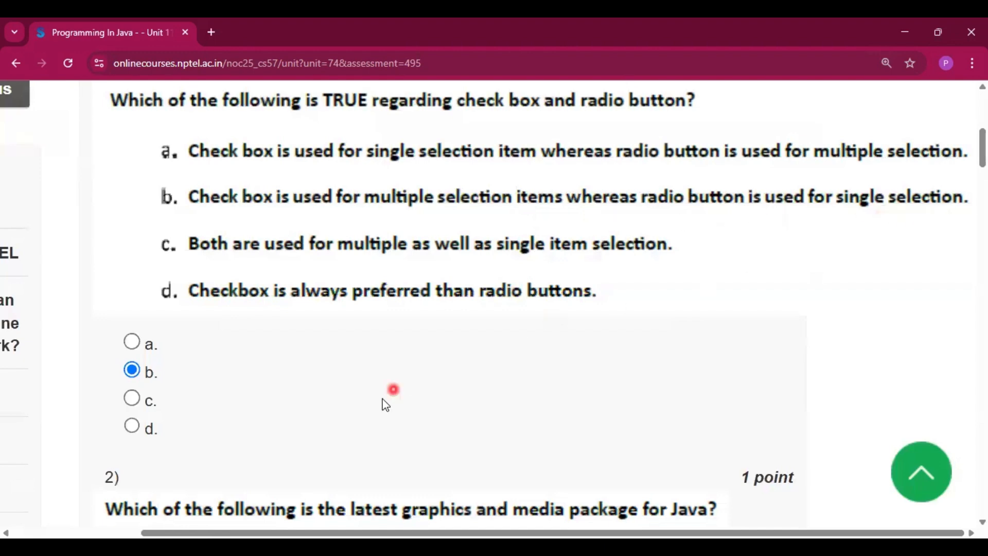
scroll("down", 3)
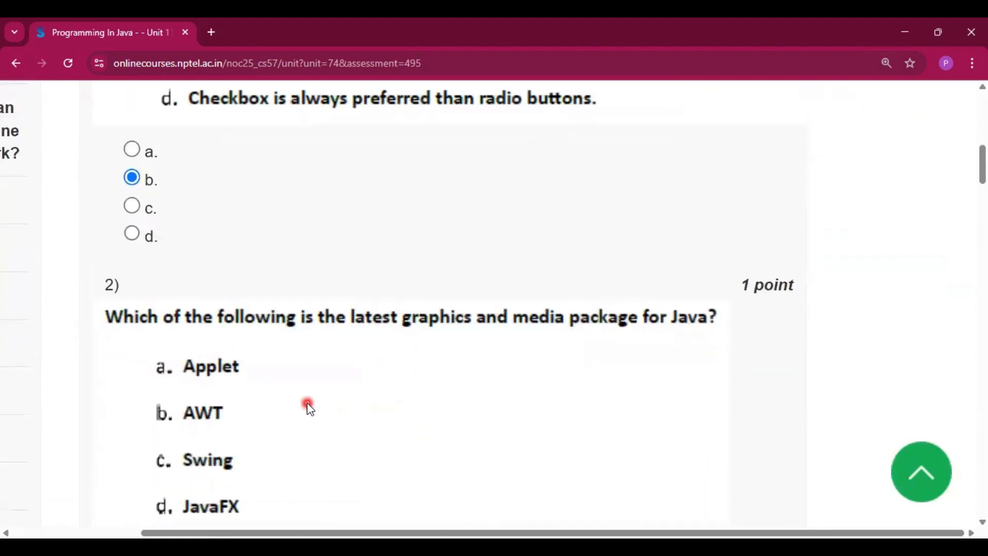
scroll("down", 3)
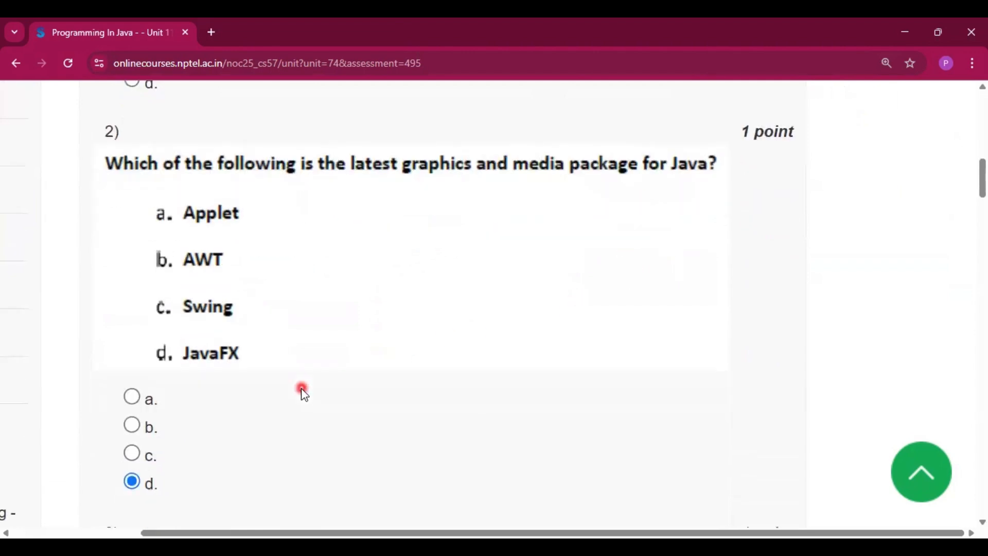
scroll("down", 3)
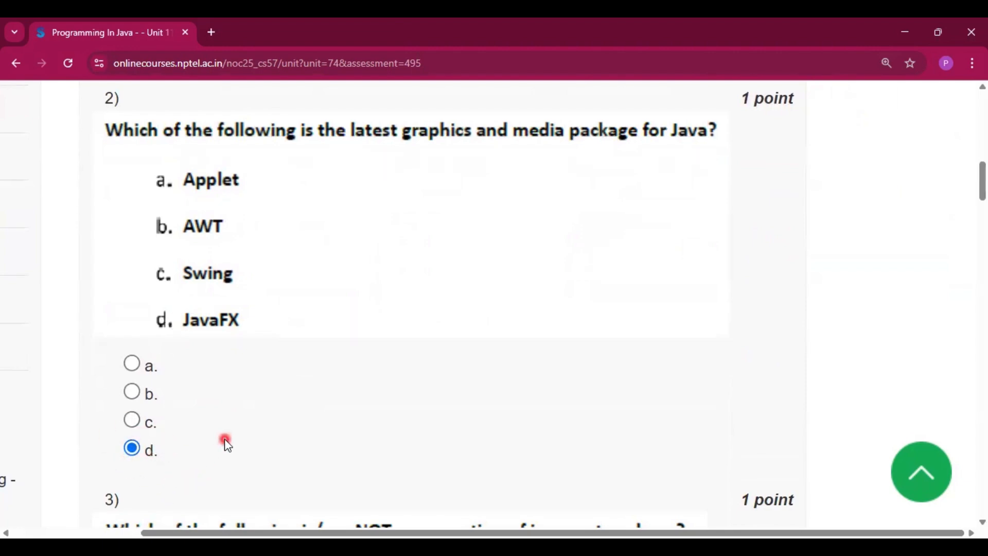
scroll("down", 3)
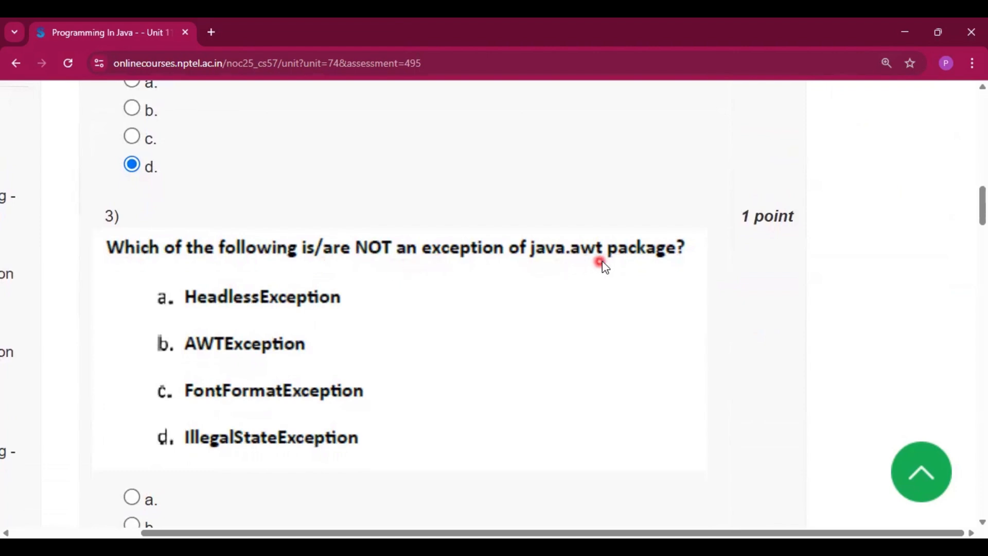
scroll("down", 3)
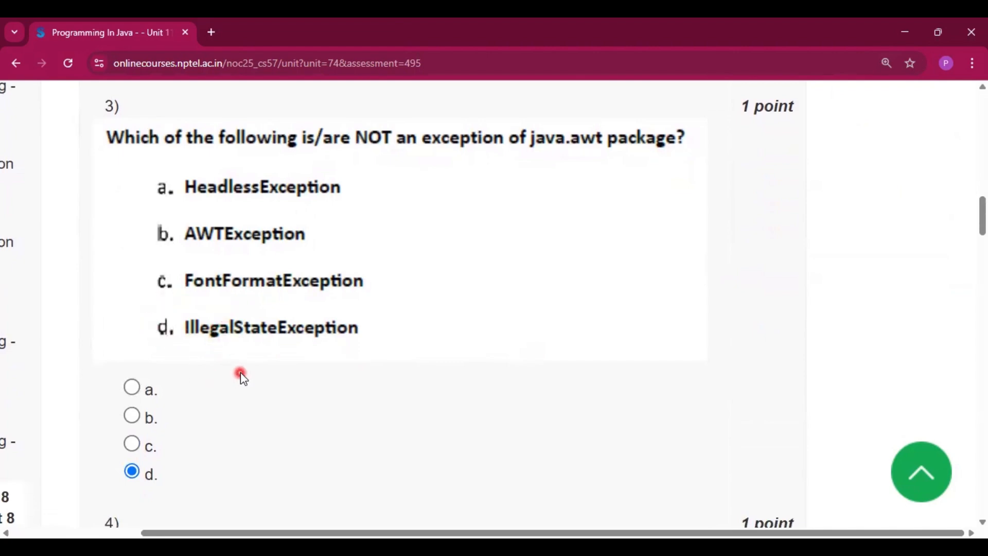
scroll("down", 3)
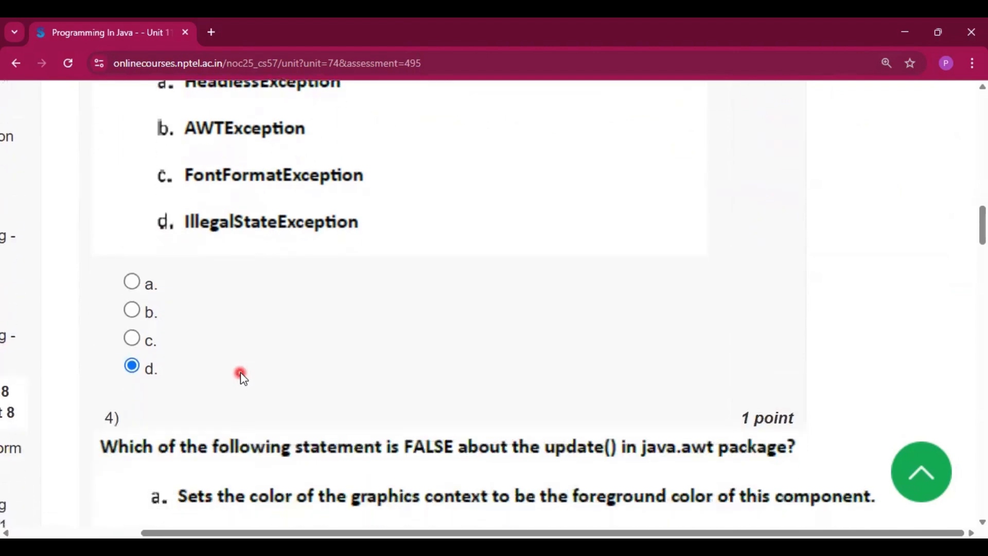
scroll("down", 3)
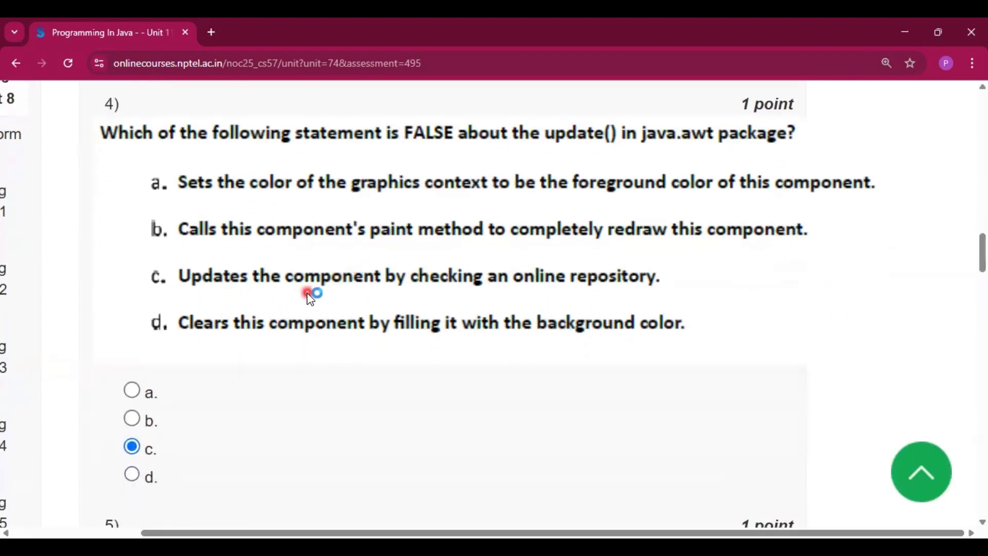
mouse_move(621, 297)
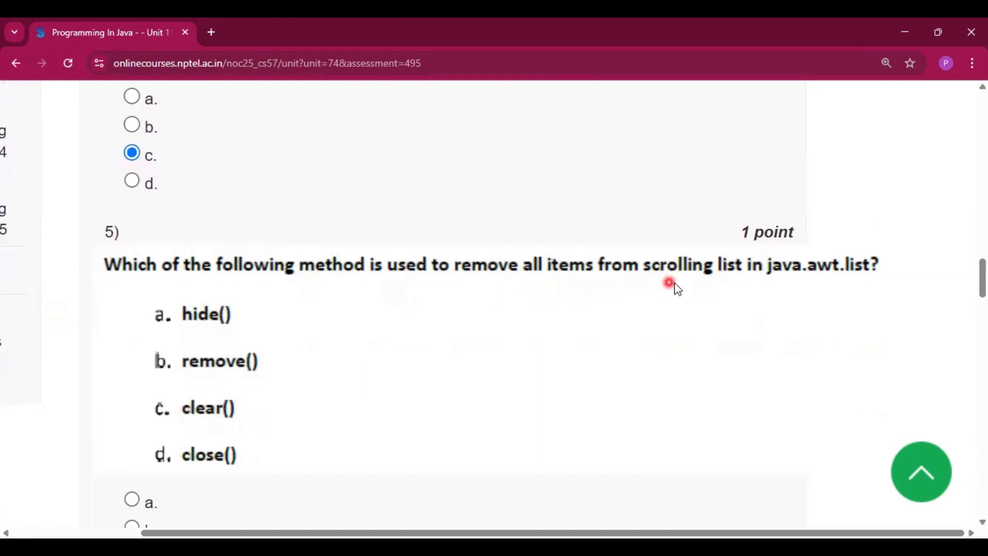
mouse_move(731, 305)
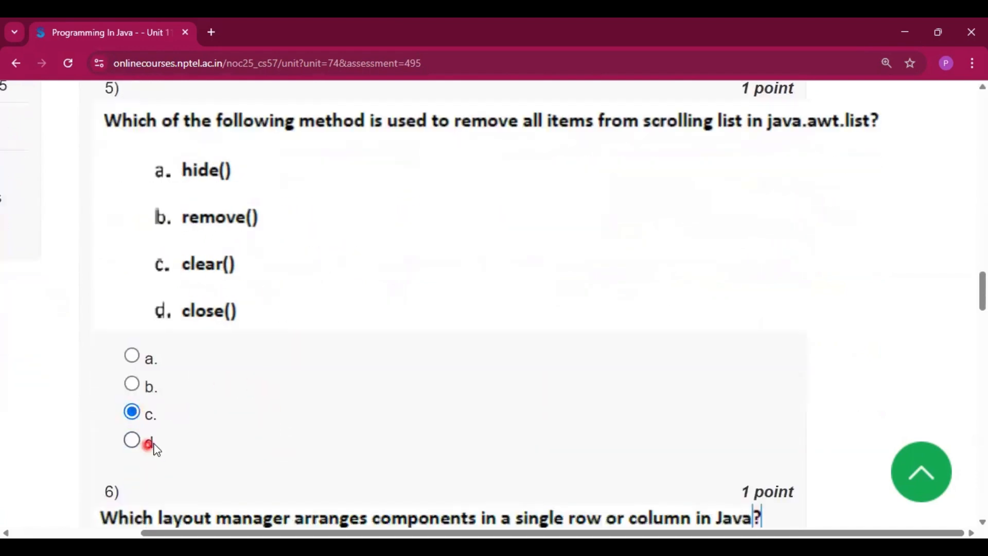
scroll("down", 3)
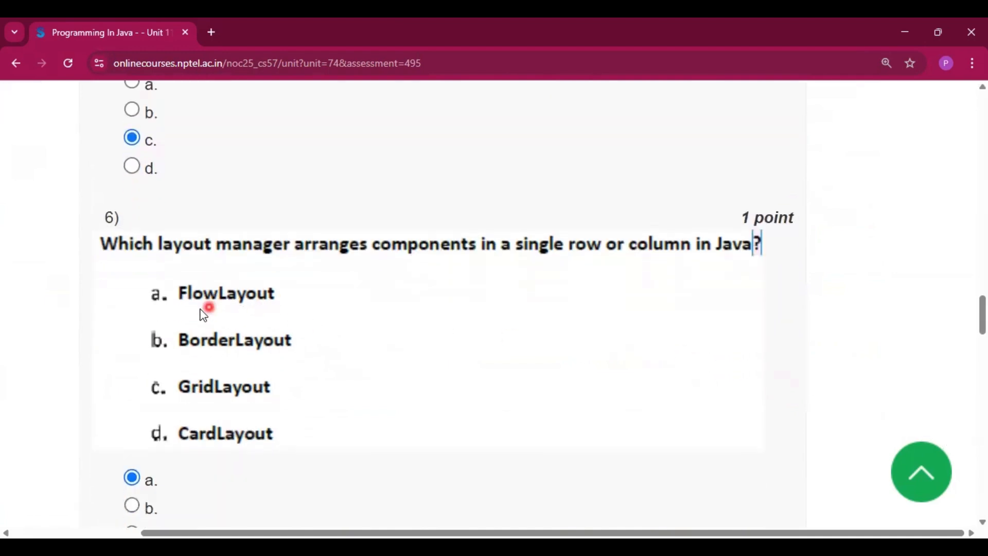
mouse_move(375, 375)
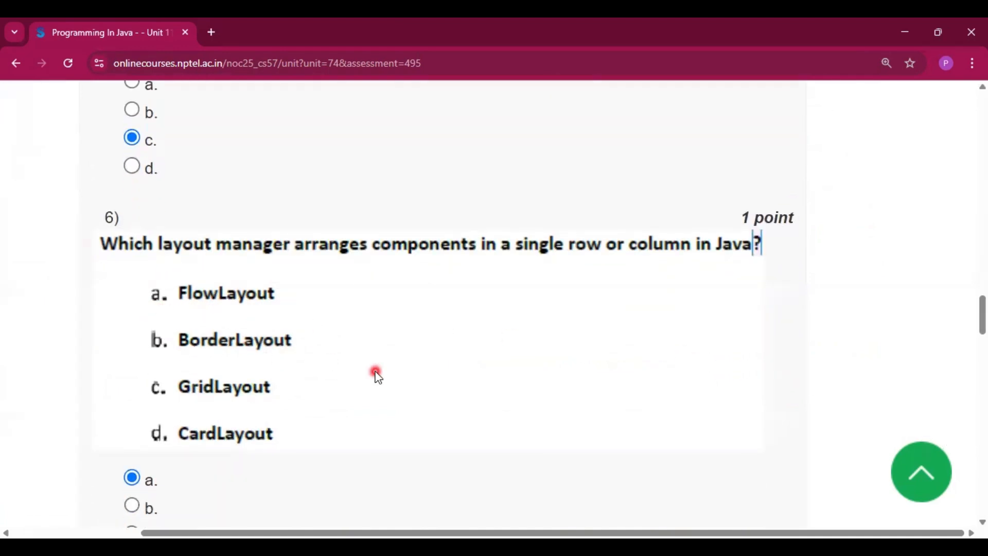
scroll("down", 3)
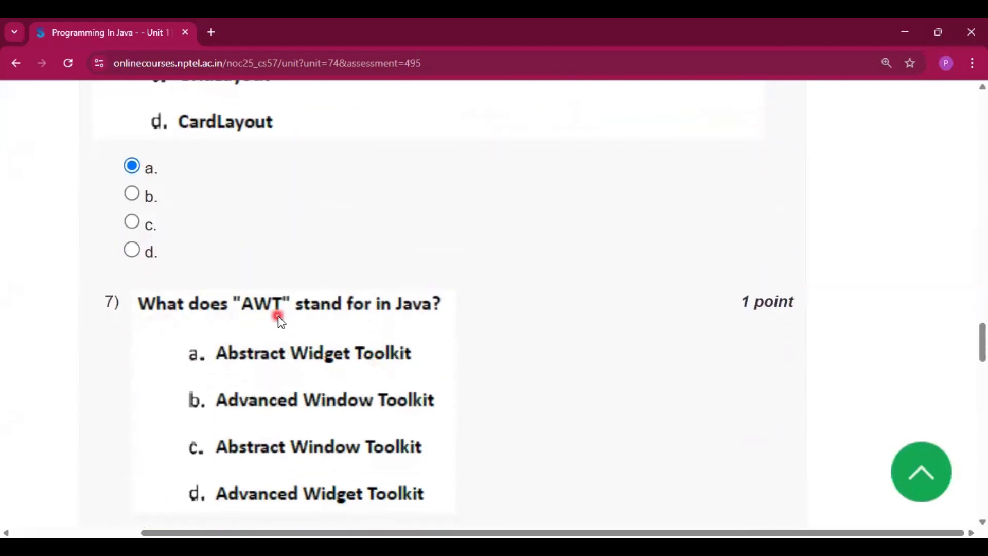
scroll("down", 3)
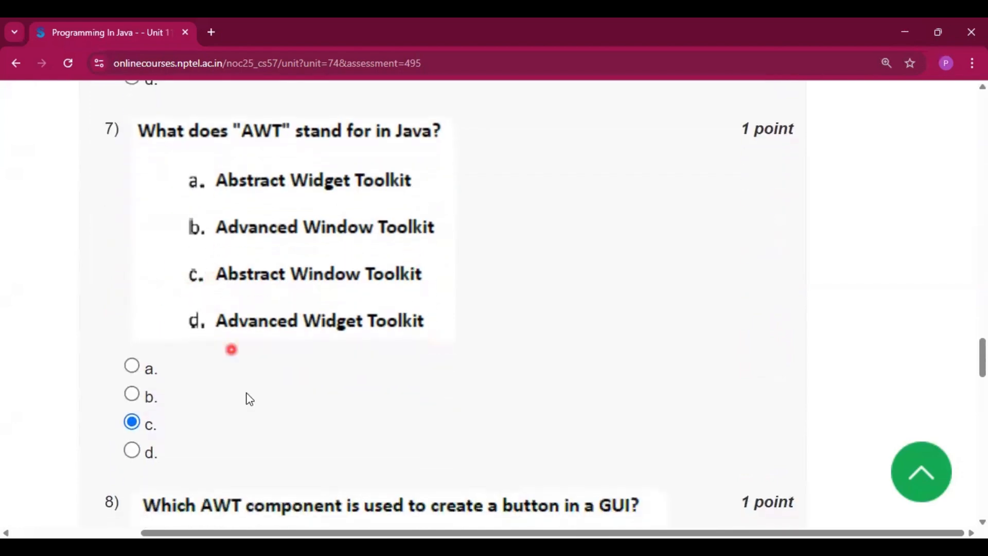
scroll("down", 3)
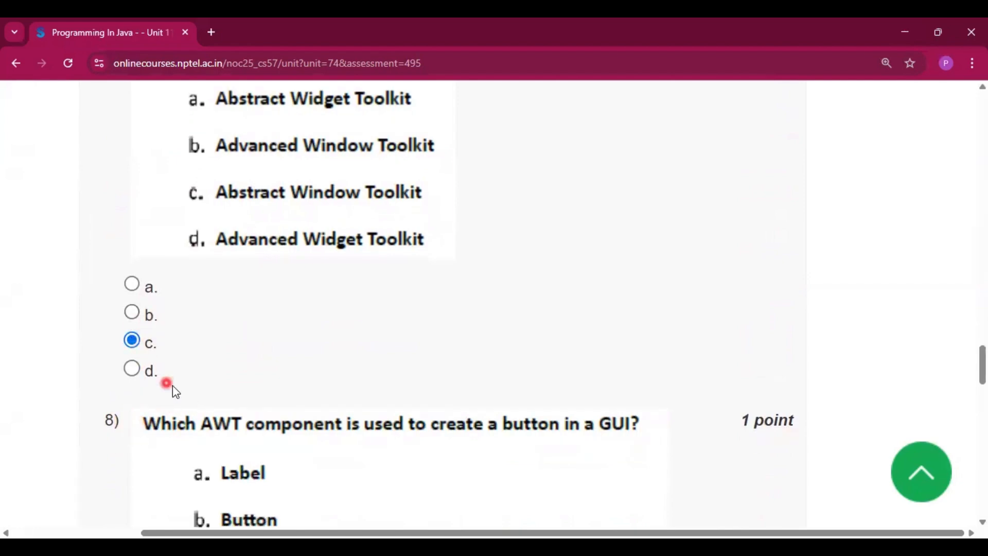
scroll("down", 3)
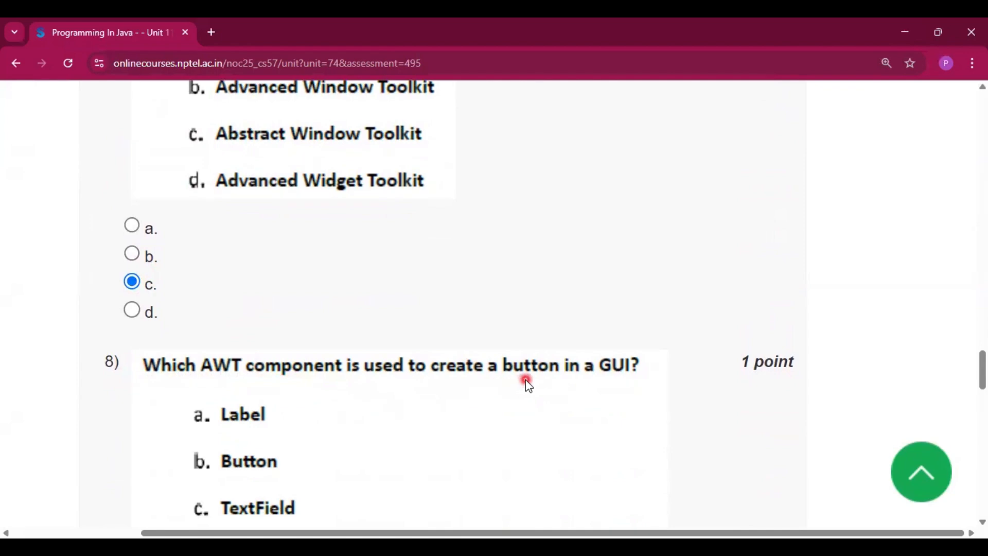
mouse_move(608, 384)
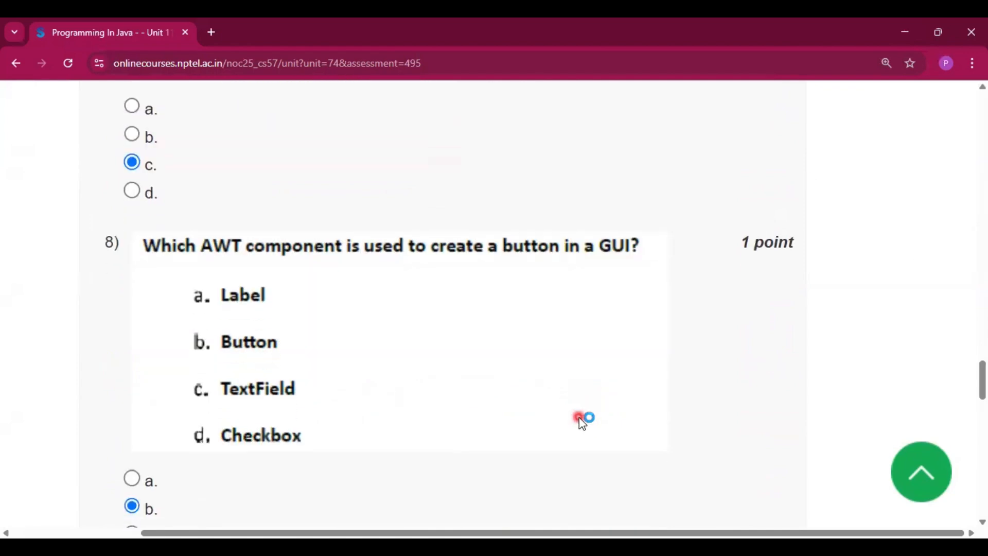
scroll("down", 3)
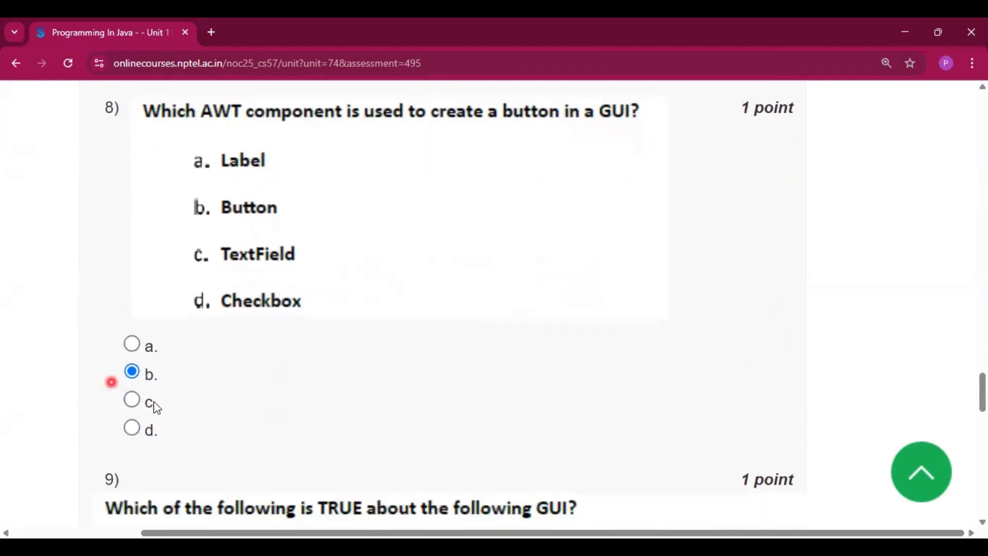
scroll("down", 3)
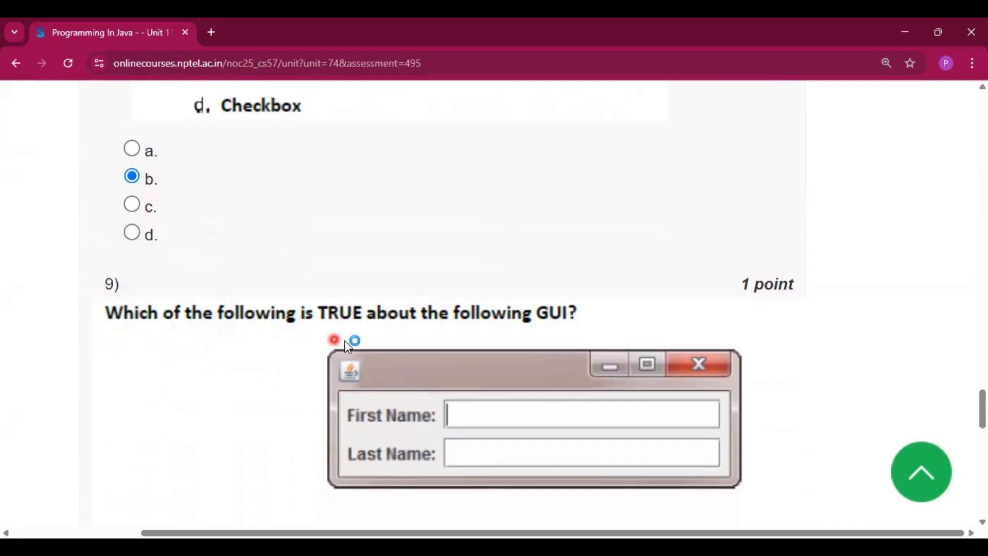
scroll("down", 3)
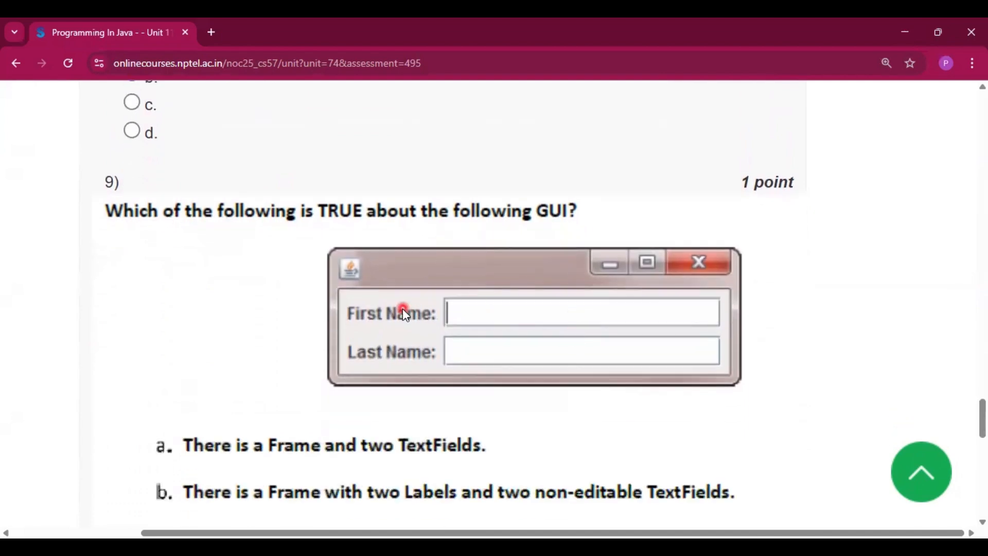
left_click(131, 498)
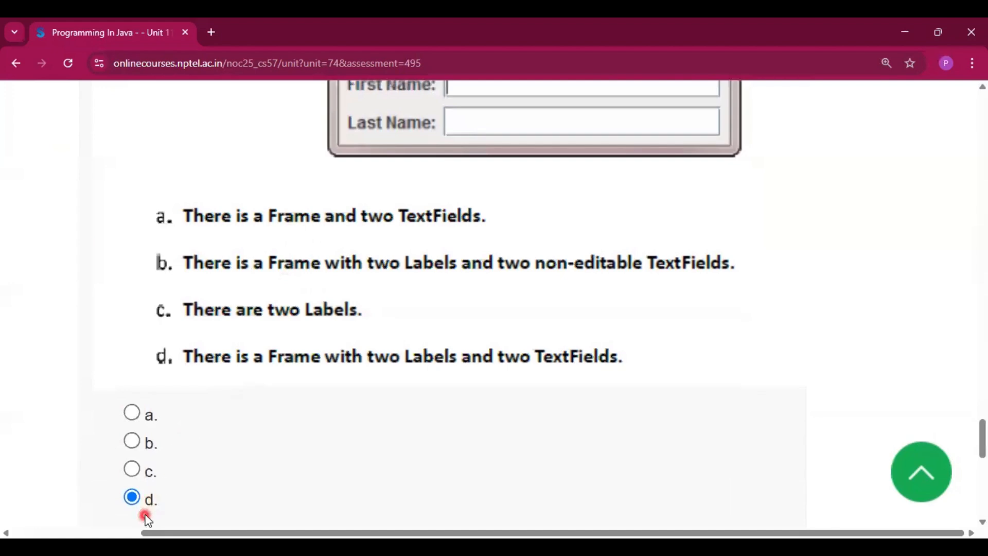
mouse_move(330, 379)
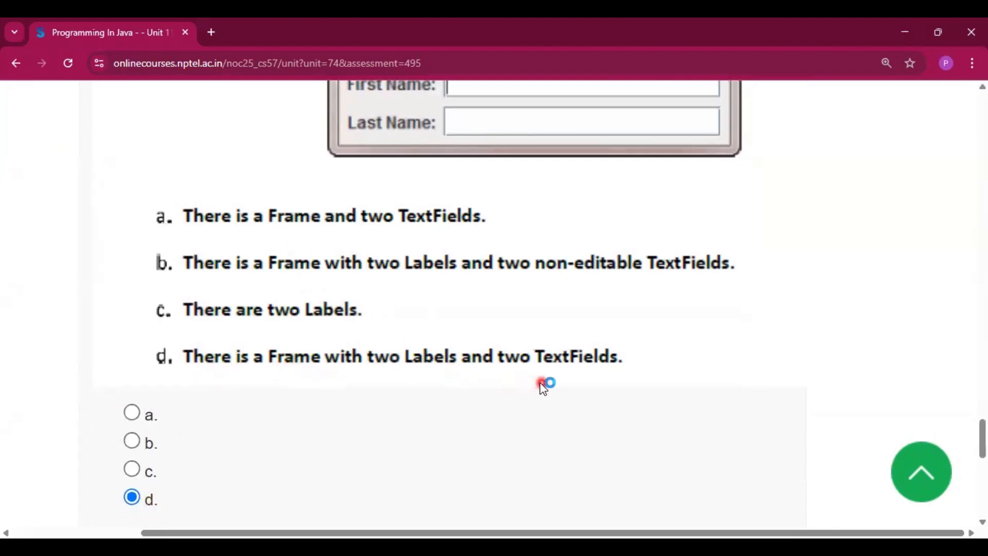
scroll("down", 3)
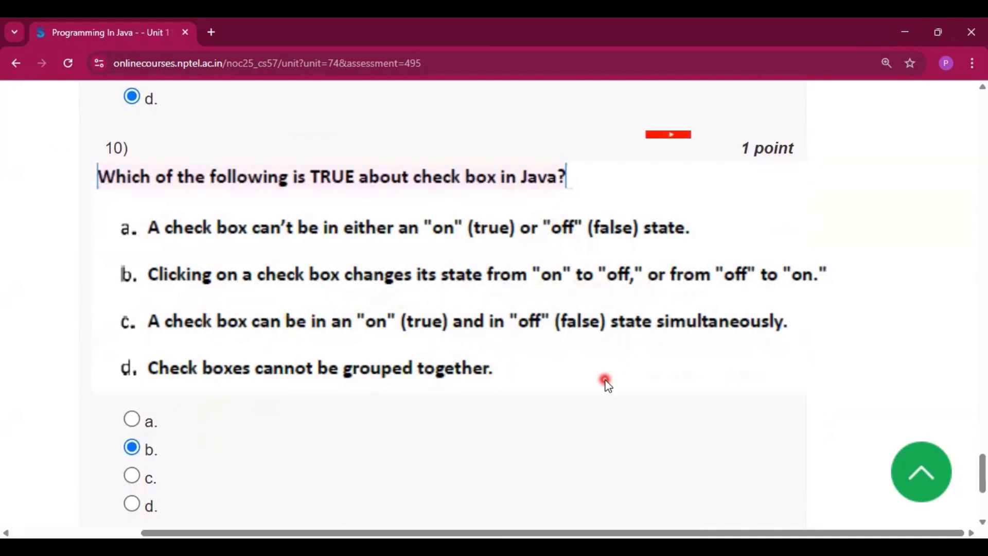
scroll("down", 3)
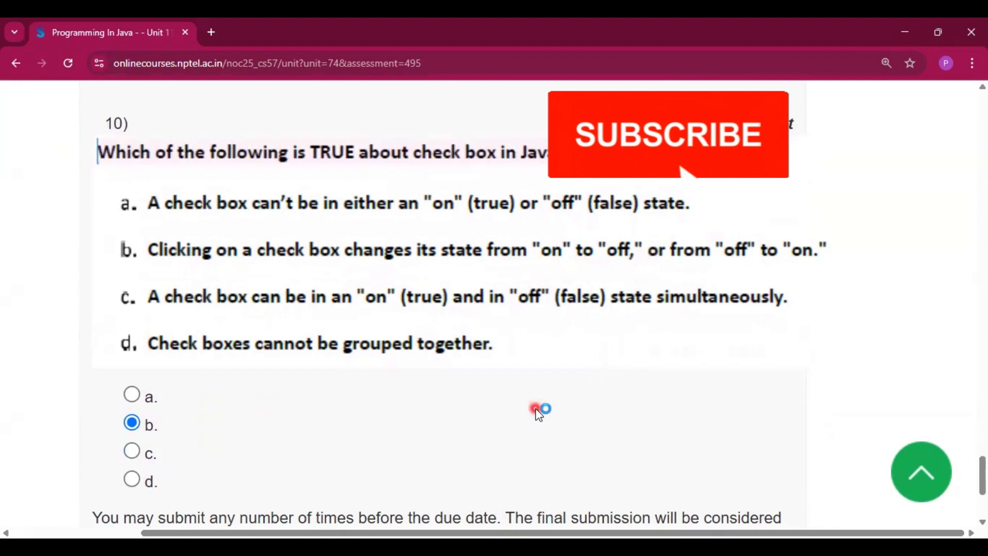